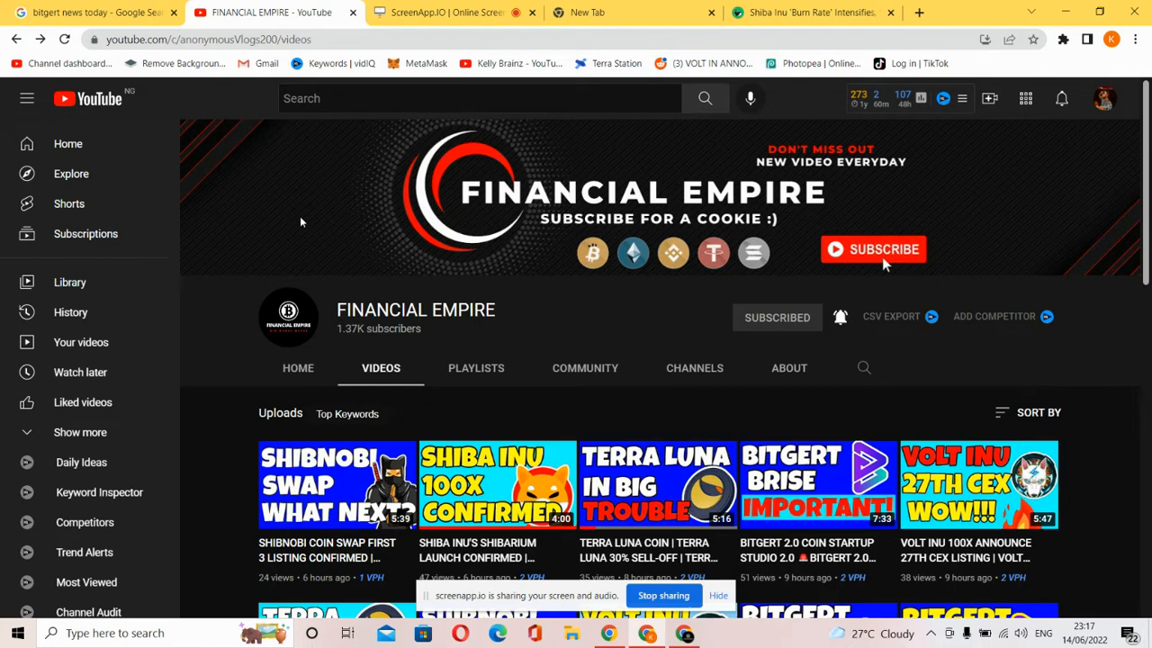
# Step: Switch to the Watcher Guru tab 'Shiba Inu Burn Rate Intensifies' dated June 14, 2022
pyautogui.click(809, 11)
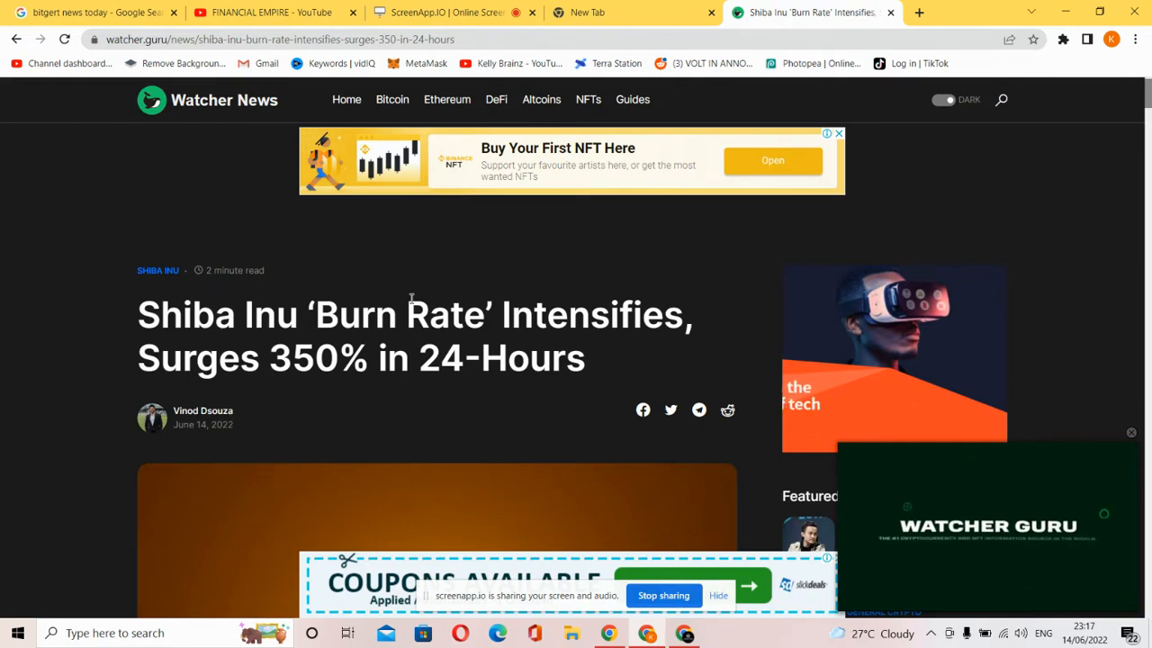
# Step: Read the opening paragraphs on 325 million SHIB burned, the 332% surge and ShibBurn's quote
pyautogui.scroll(-3)
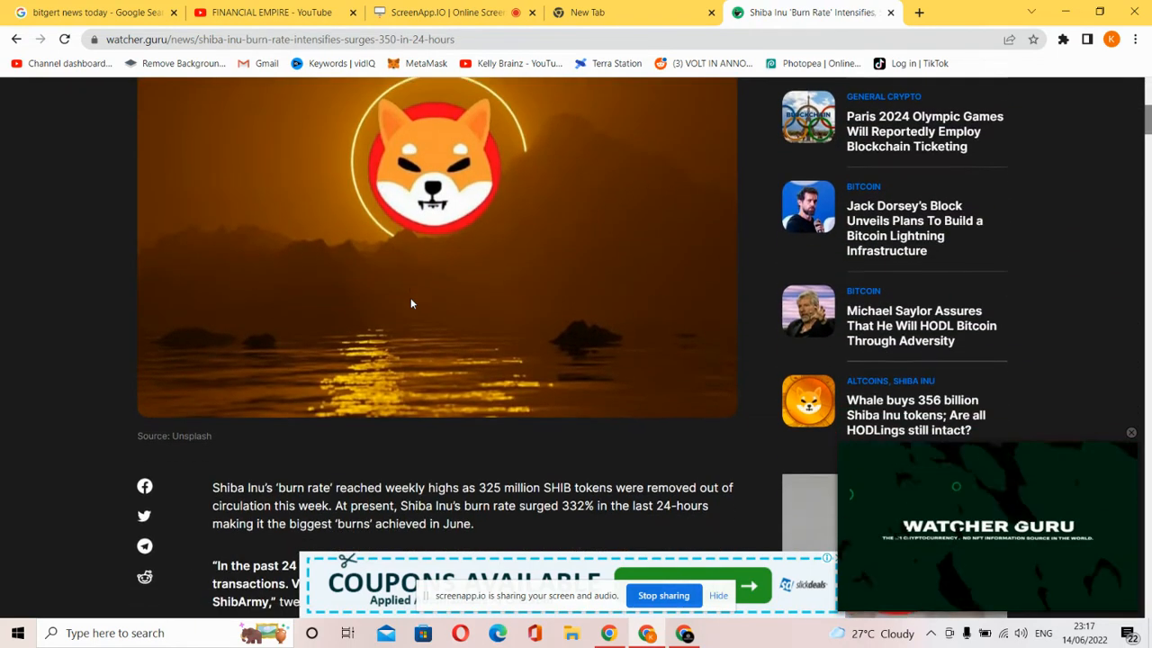
pyautogui.scroll(-3)
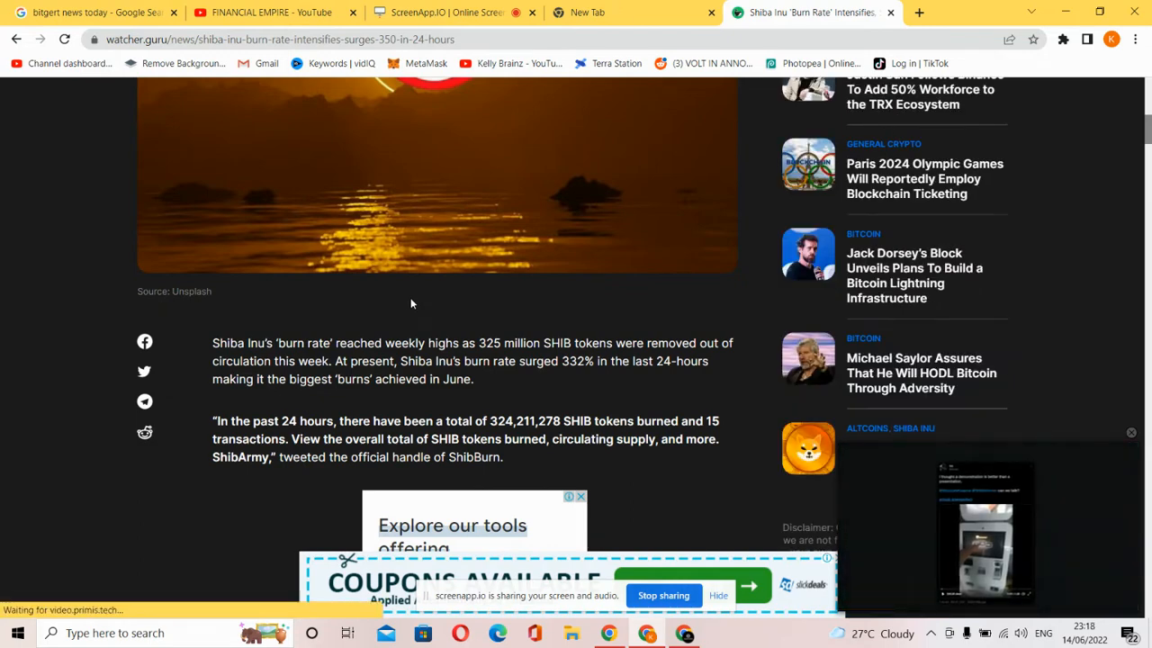
pyautogui.scroll(-3)
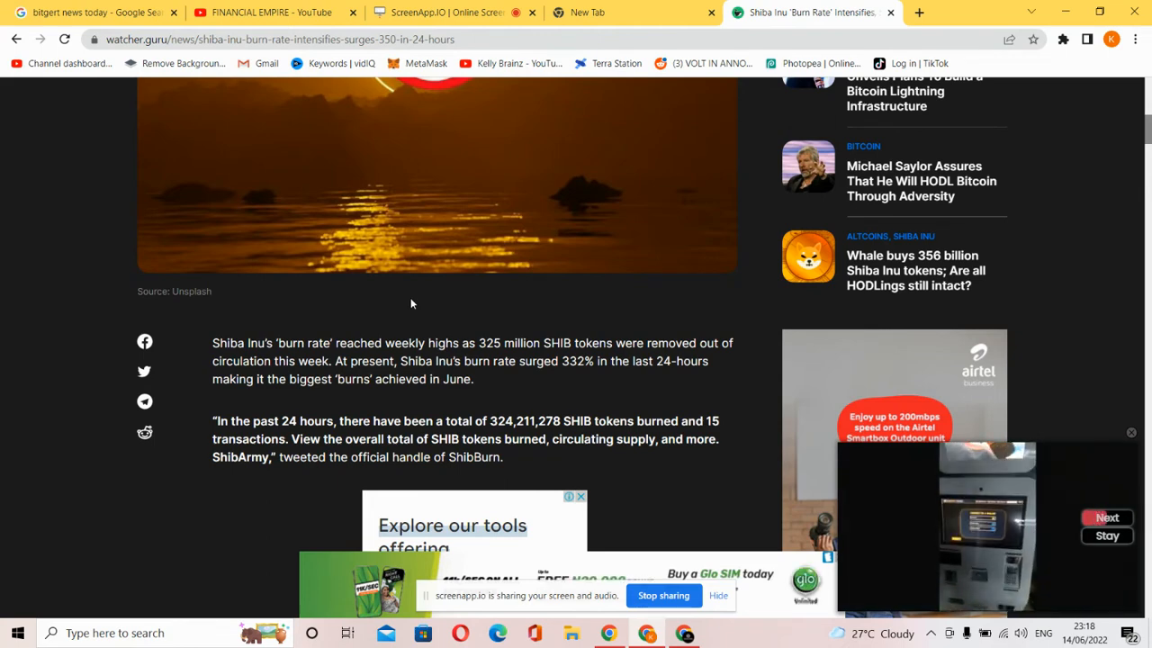
pyautogui.scroll(-3)
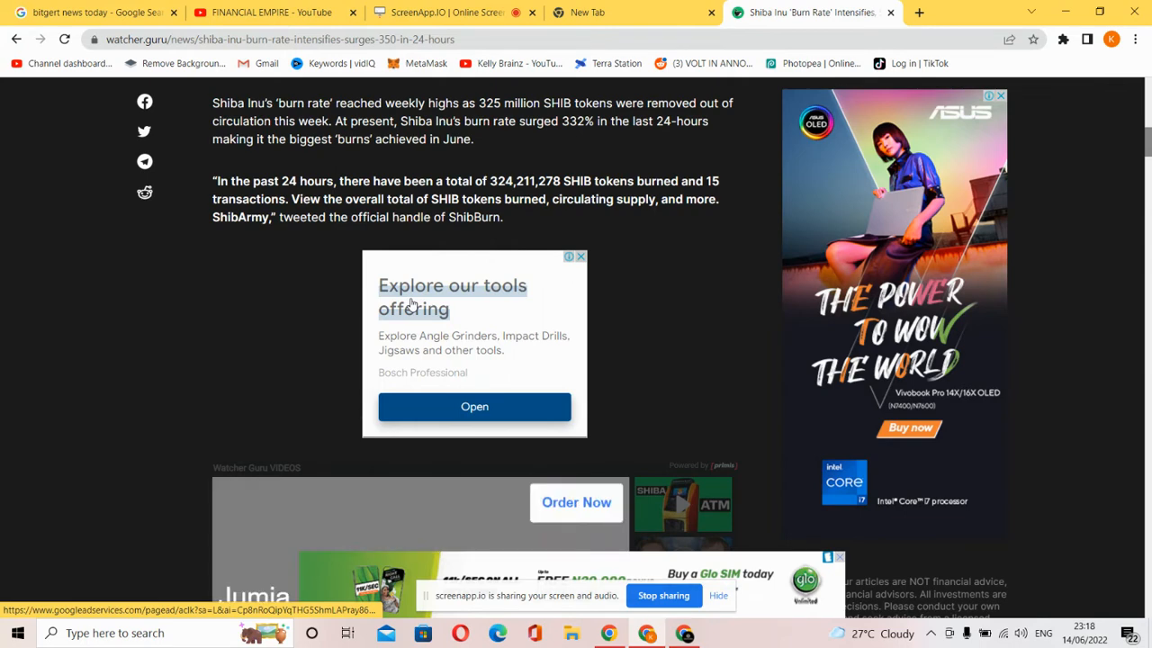
# Step: Read past the ShibBurn tweet to the 15 burn transactions, market bloodbath and Coinbase buying
pyautogui.scroll(-3)
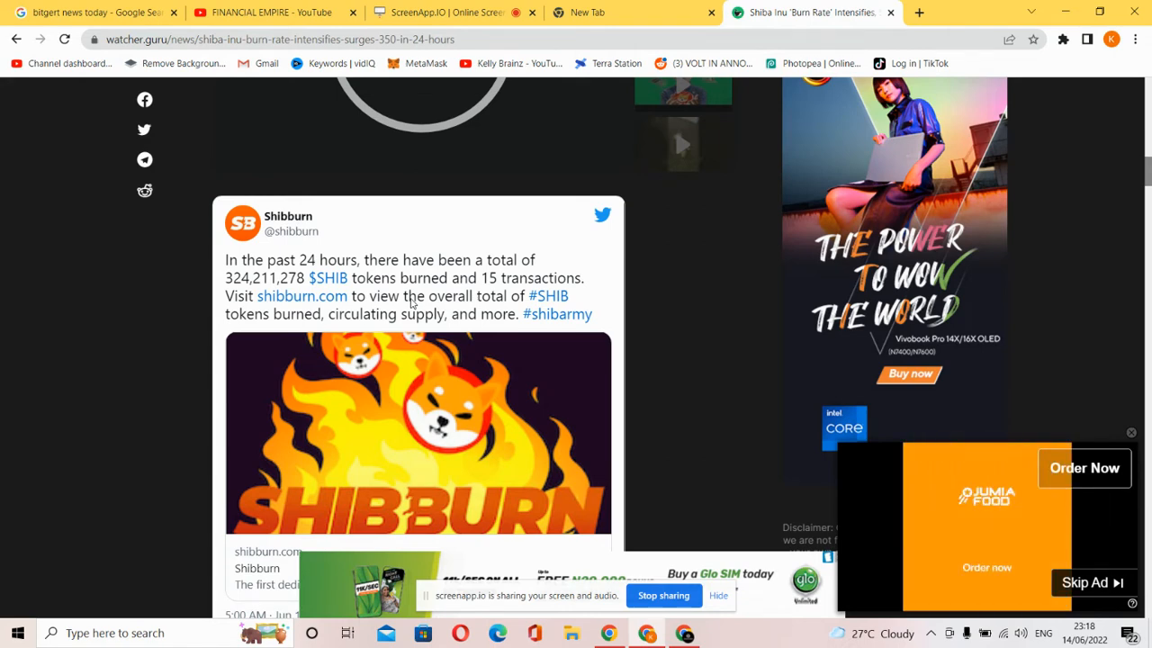
pyautogui.scroll(-3)
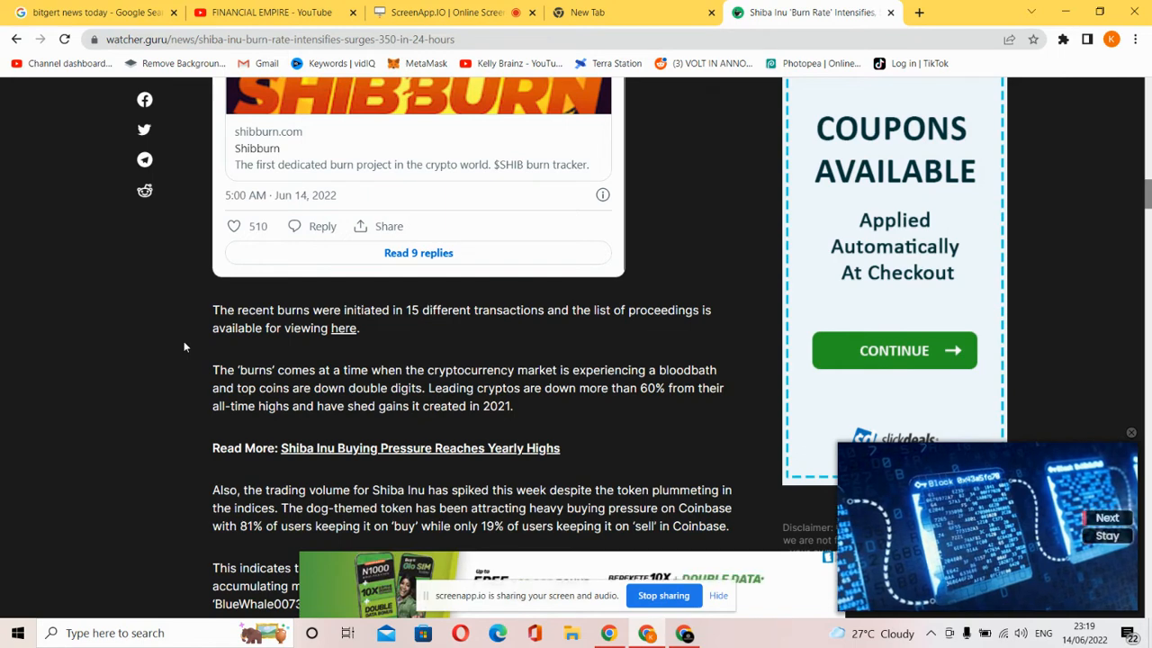
# Step: Read the whale's 356 billion SHIB purchase, the 332.26% burn-rate chart and demand paragraph
pyautogui.scroll(-3)
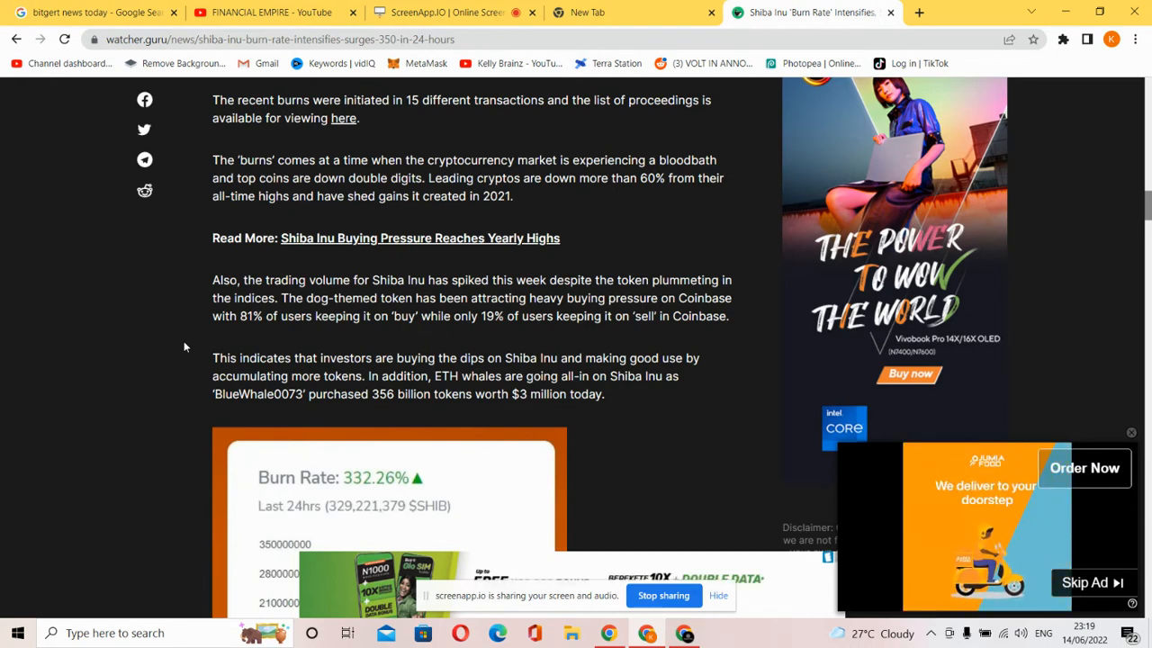
pyautogui.scroll(-3)
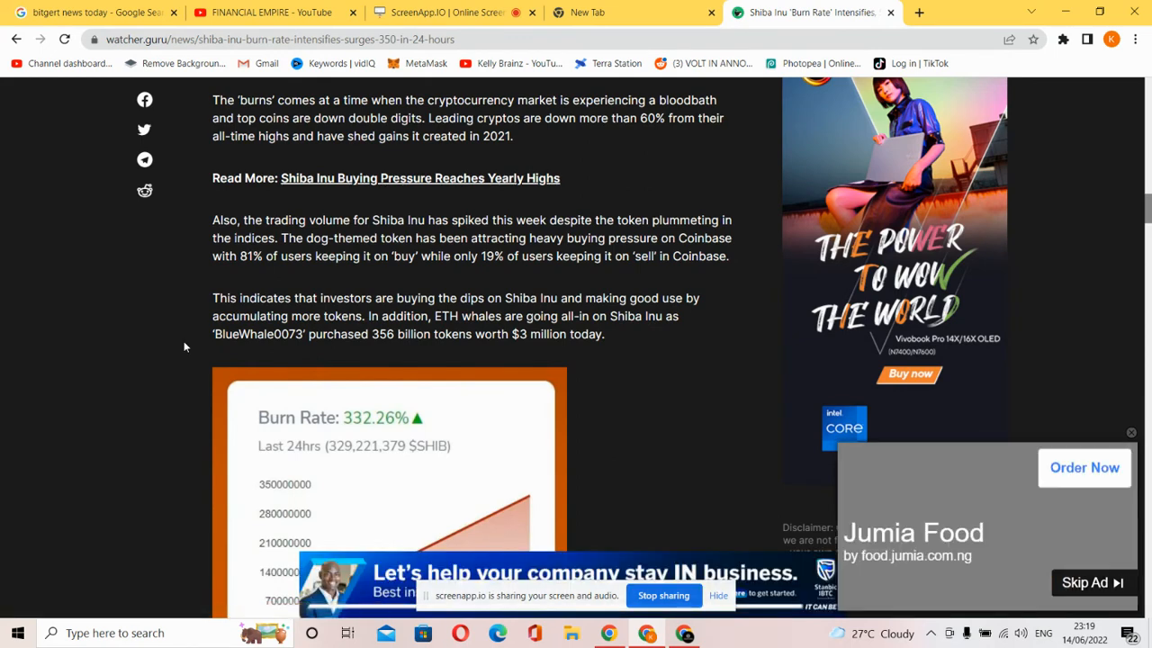
pyautogui.scroll(-3)
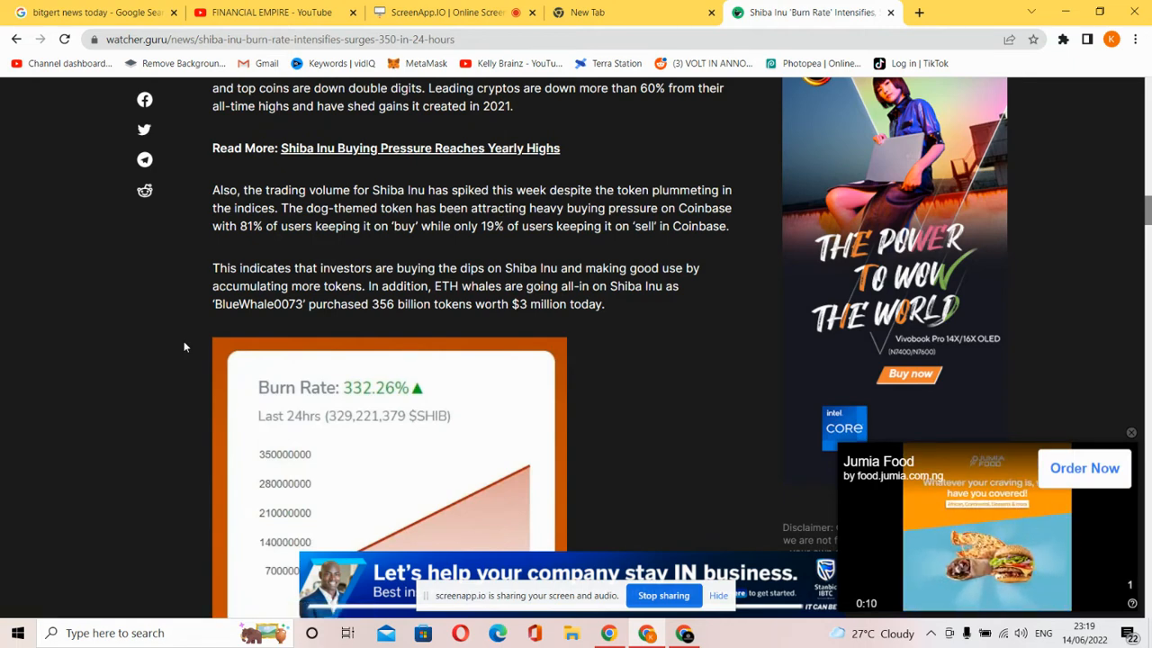
pyautogui.scroll(-3)
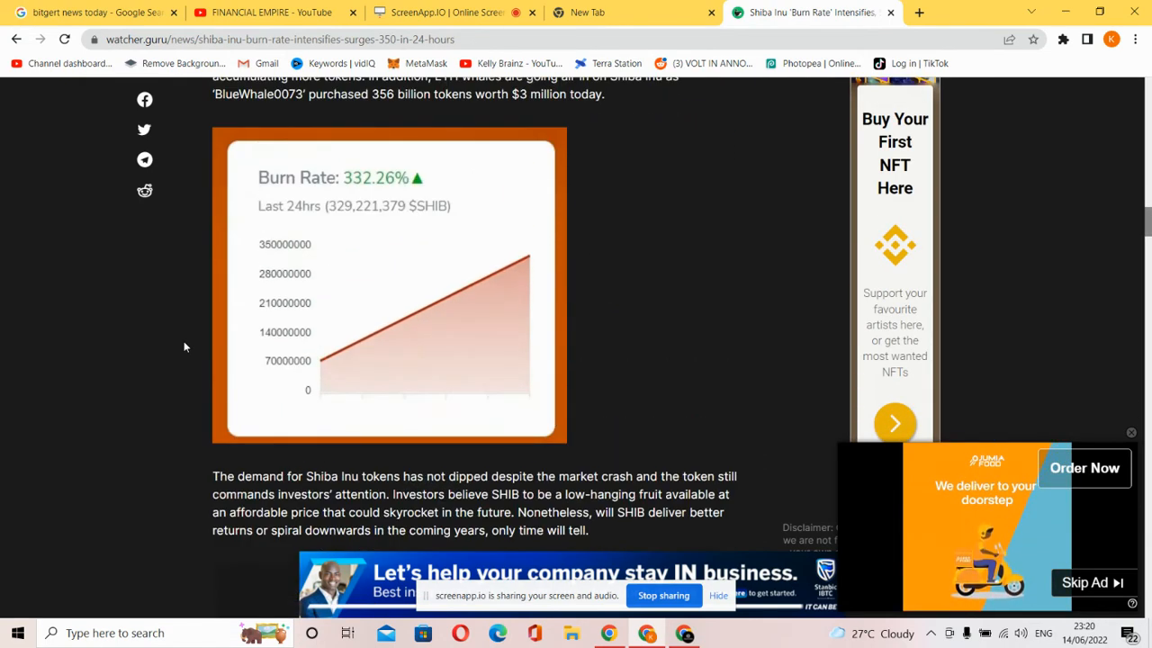
# Step: Finish the article's closing paragraph and return to the Financial Empire YouTube tab
pyautogui.scroll(-3)
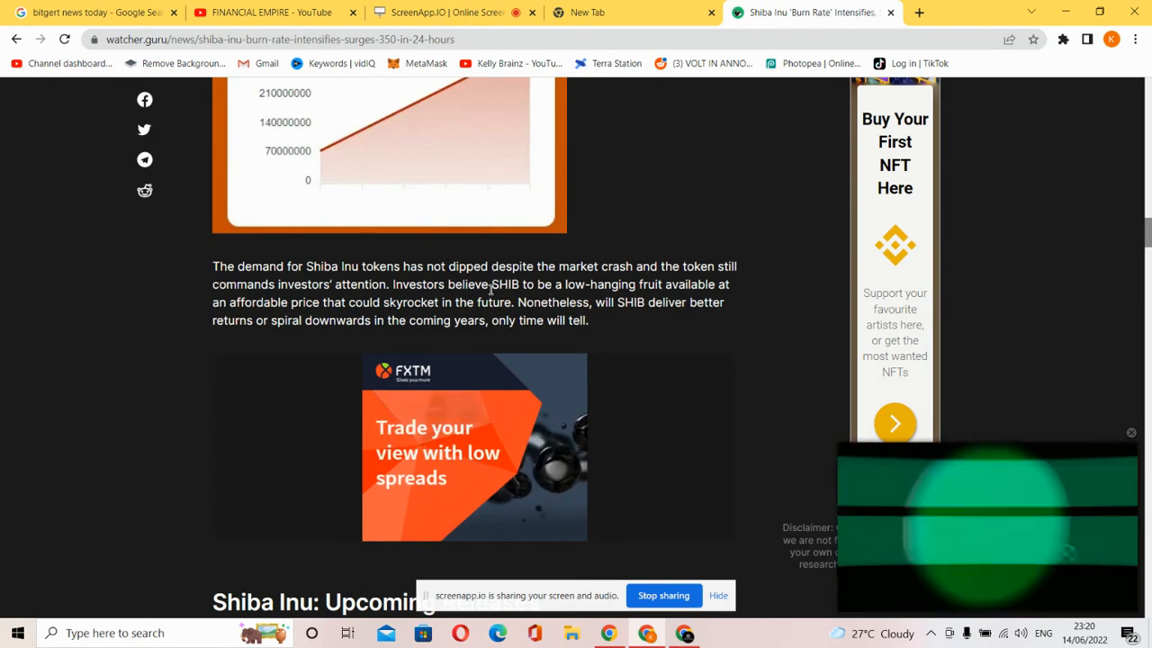
pyautogui.scroll(-3)
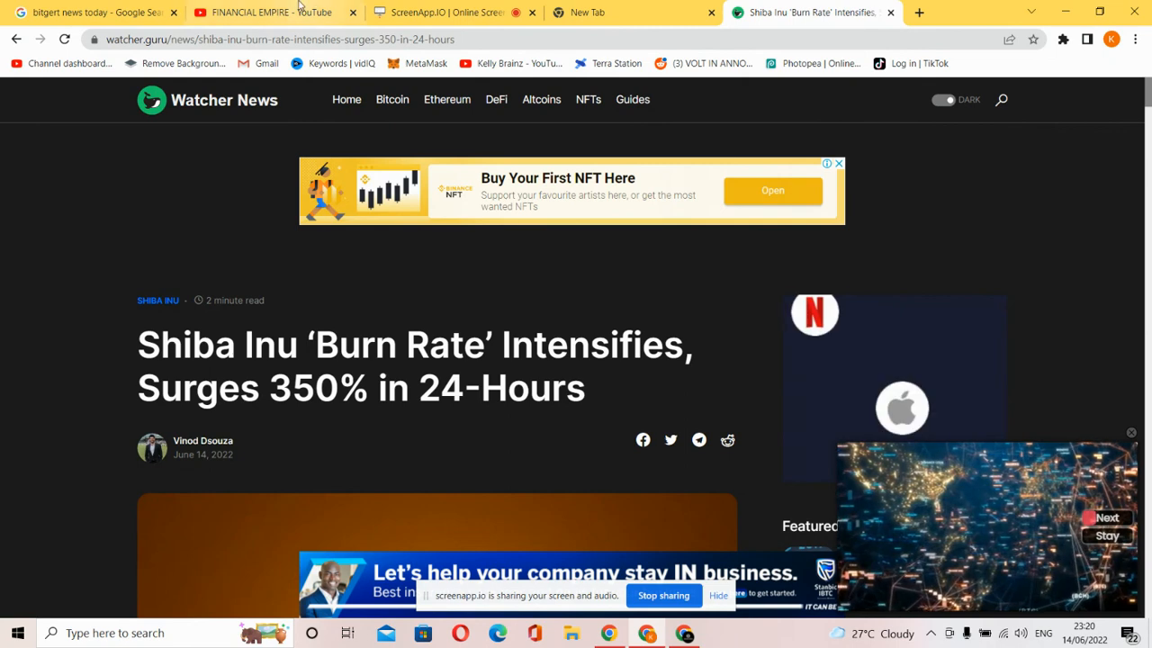
pyautogui.click(270, 10)
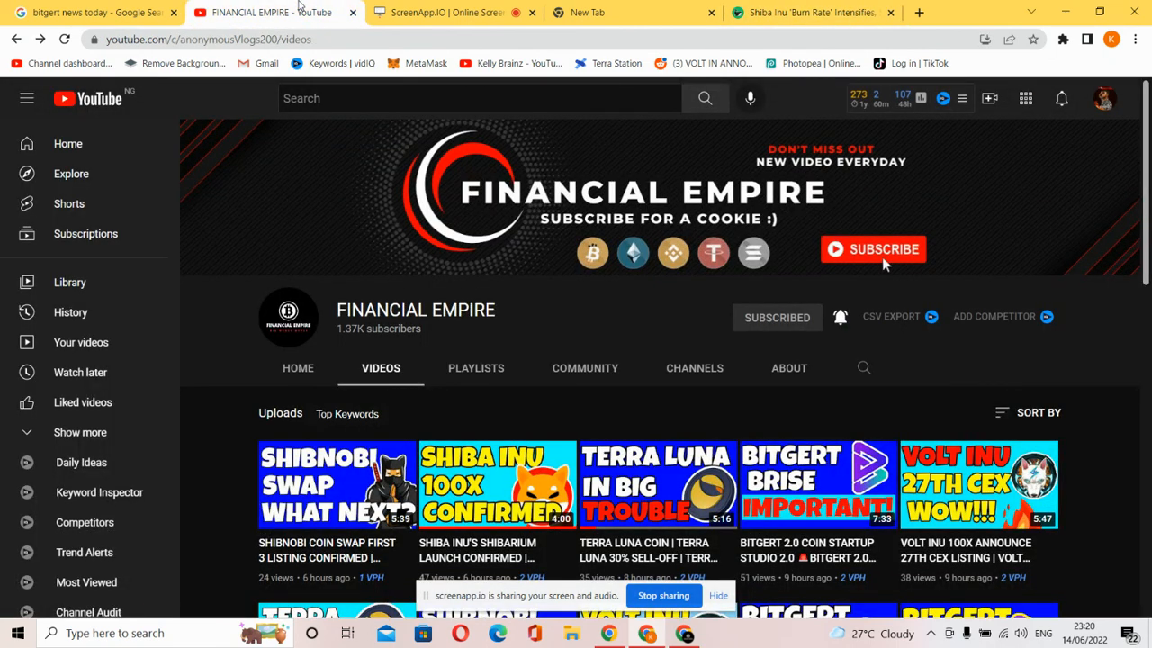